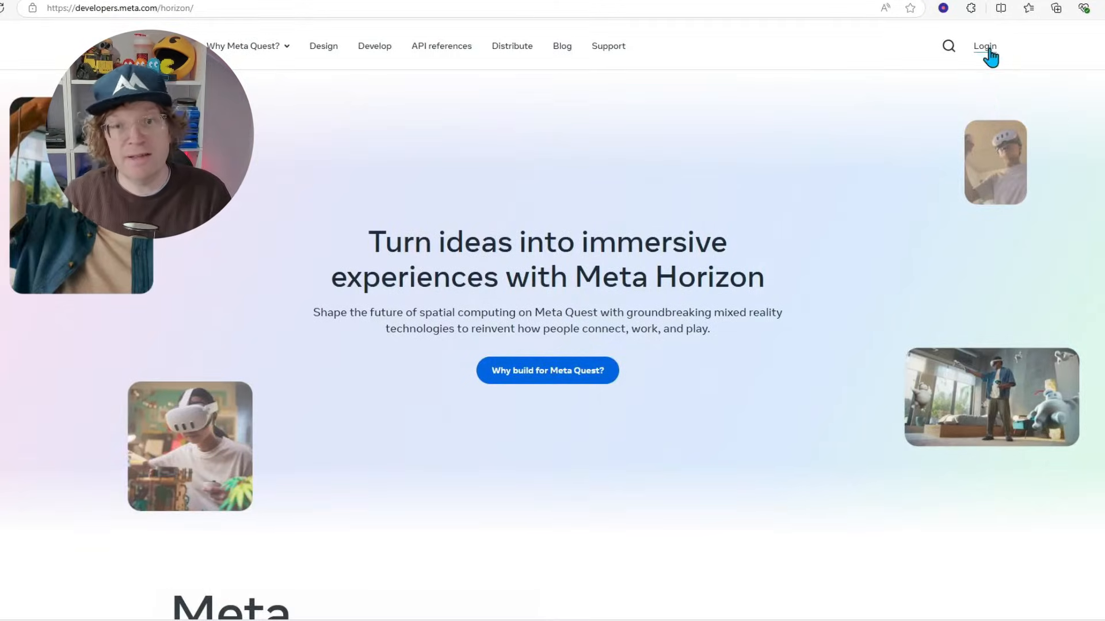
Sign in with the existing saved Meta account and confirm with the emailed code.
{"action": "left_click", "coordinate": [984, 46]}
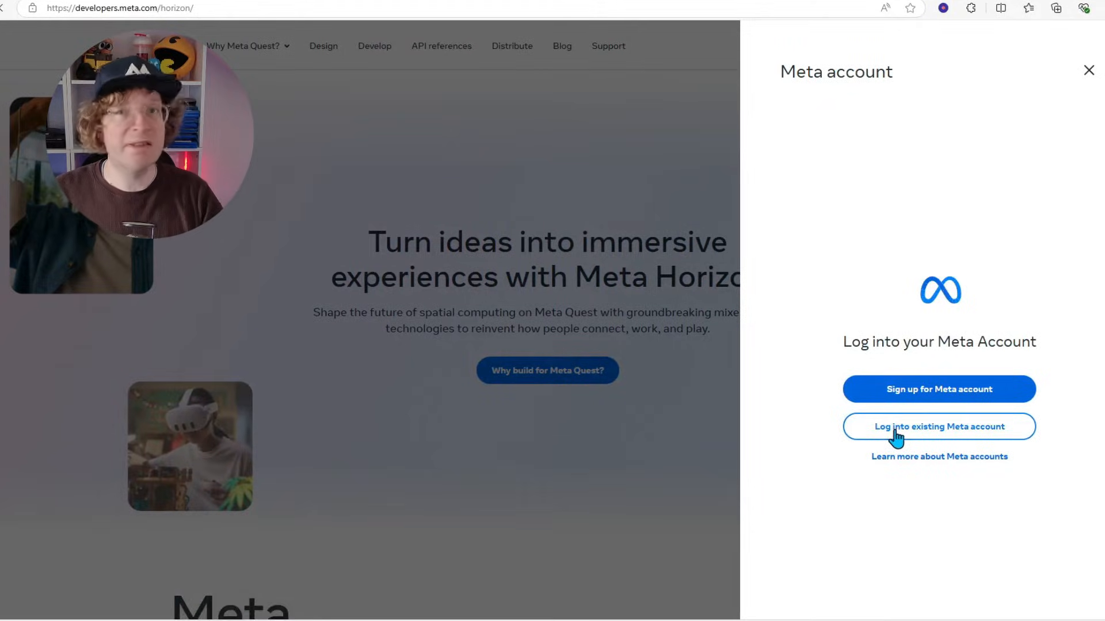
{"action": "left_click", "coordinate": [939, 426]}
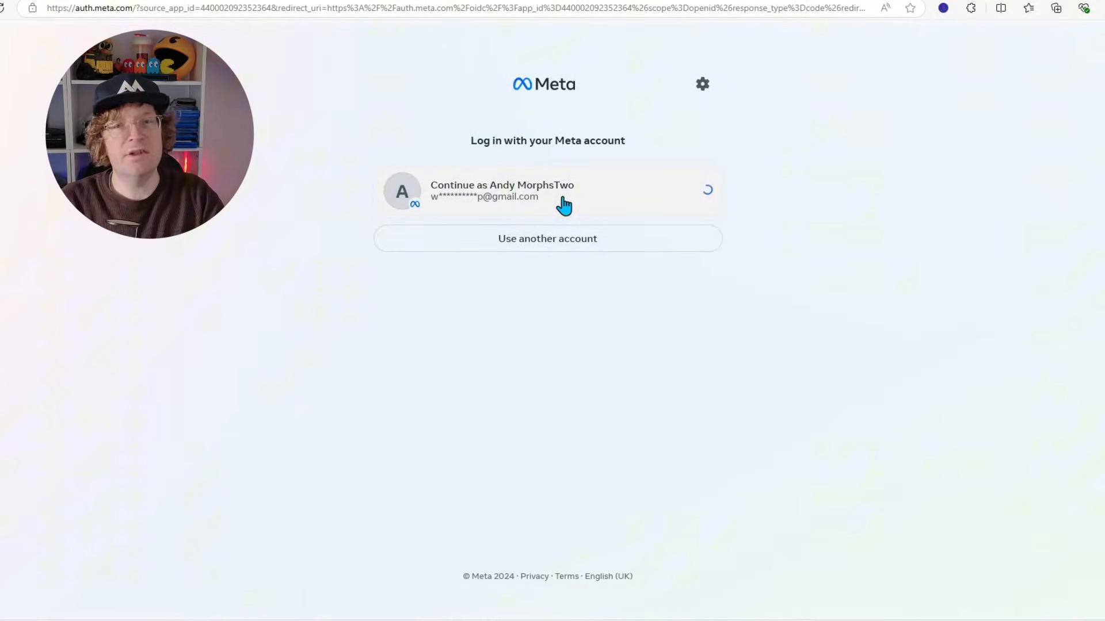
{"action": "left_click", "coordinate": [502, 189]}
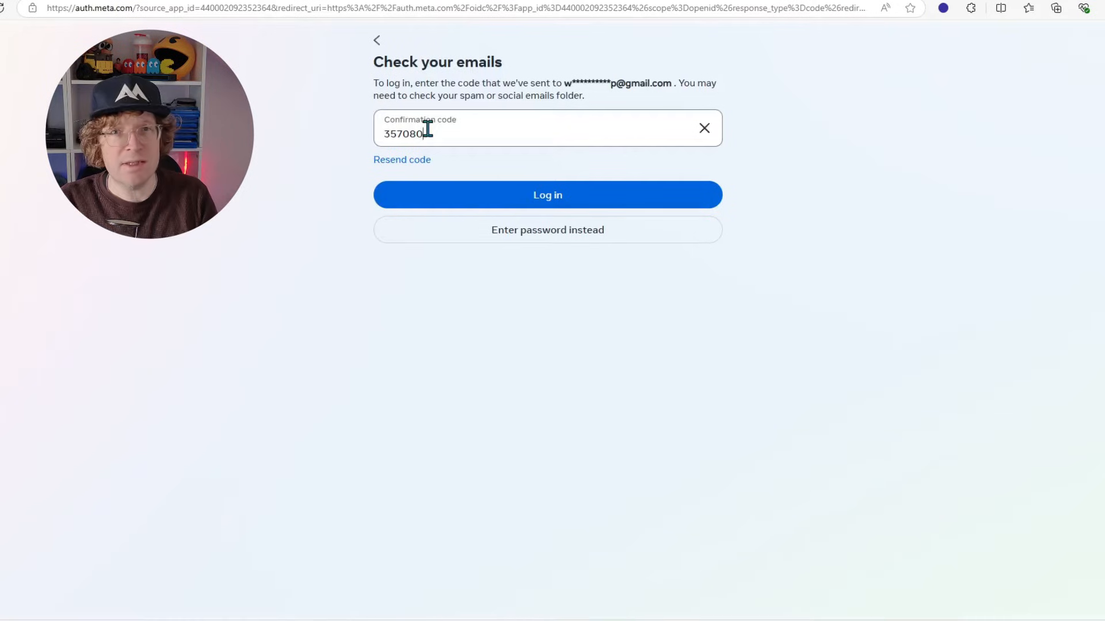
{"action": "left_click", "coordinate": [548, 196]}
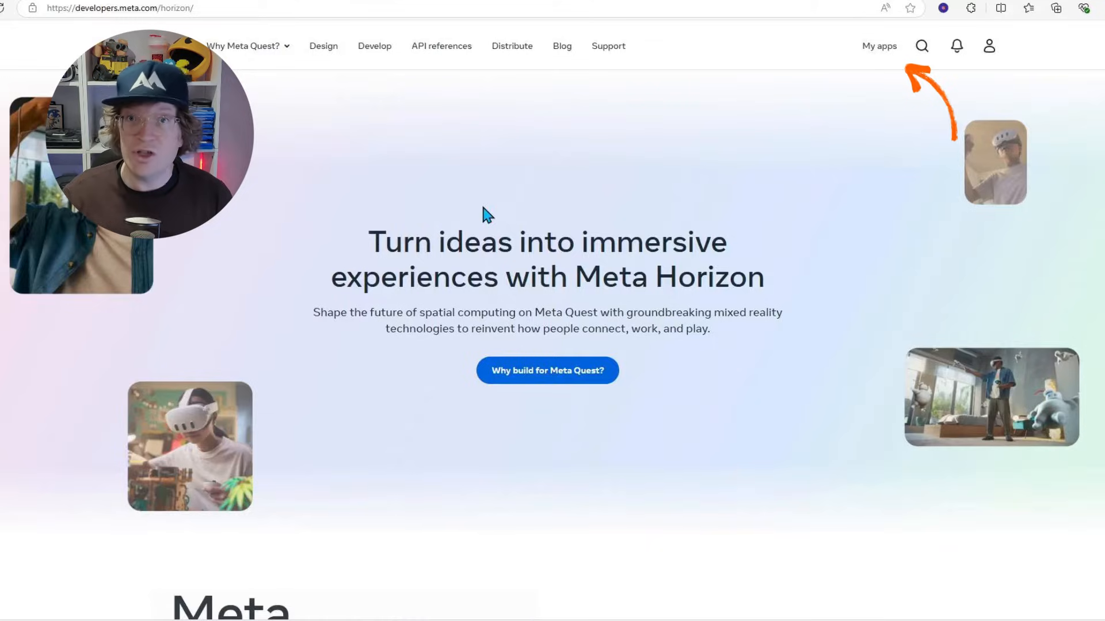
Go to My apps and start setting up text-message two-factor authentication.
{"action": "left_click", "coordinate": [878, 46]}
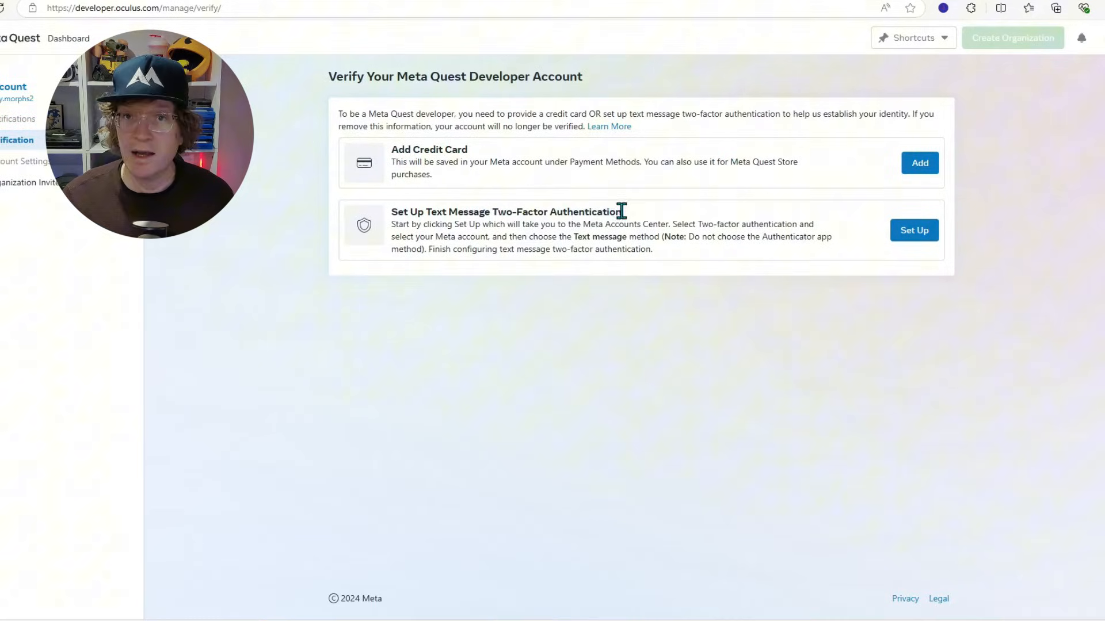
{"action": "mouse_move", "coordinate": [965, 236]}
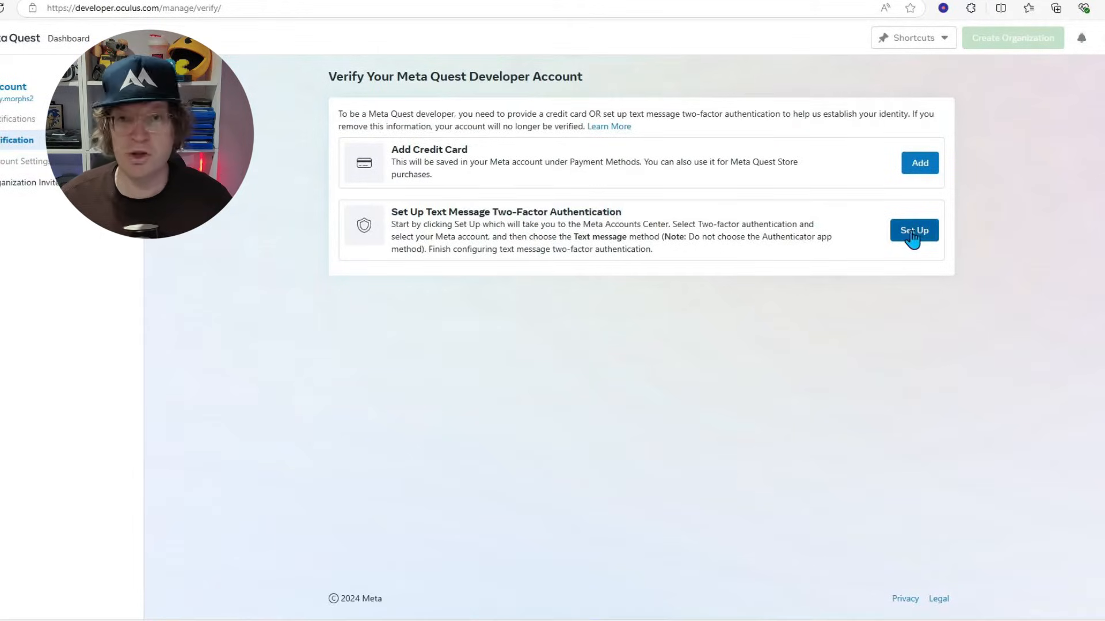
{"action": "left_click", "coordinate": [913, 230]}
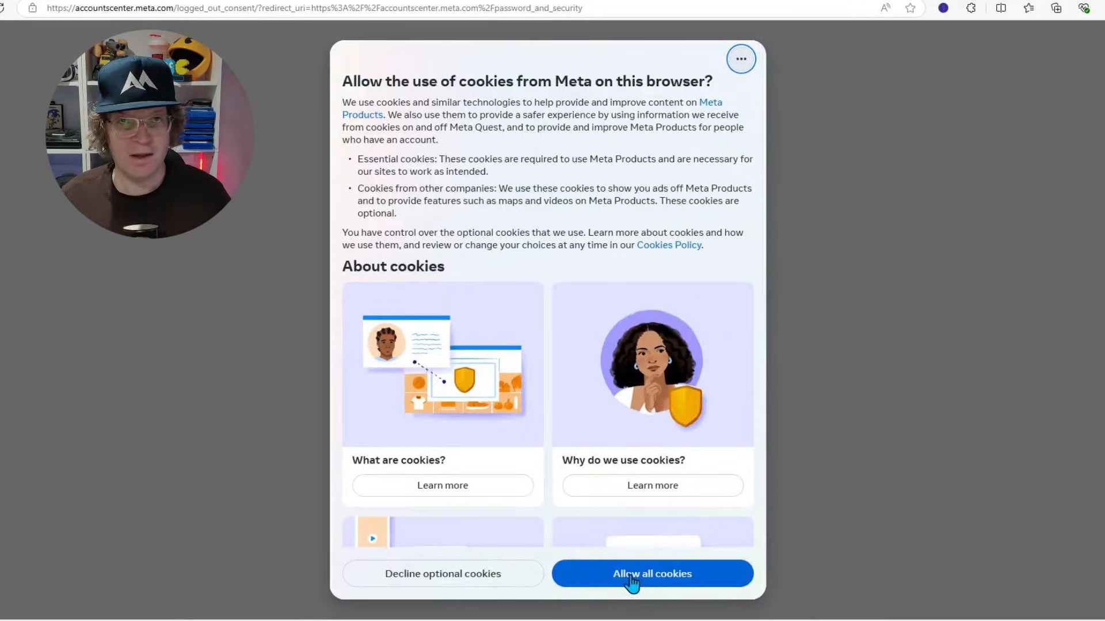
Allow all cookies and open Two-factor authentication under Password and security.
{"action": "left_click", "coordinate": [652, 573]}
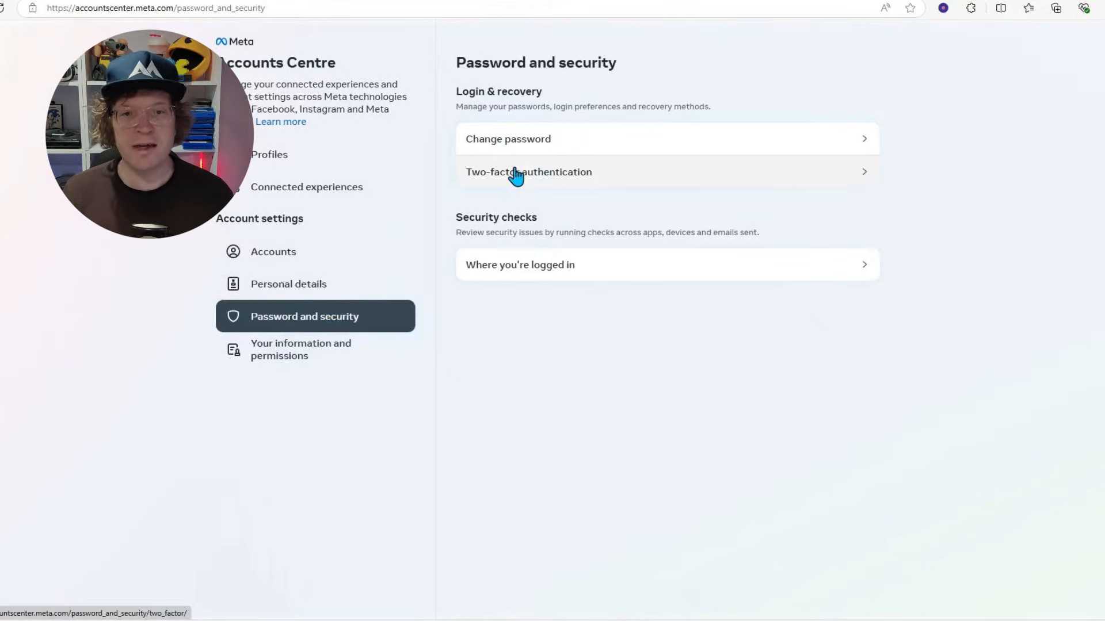
{"action": "left_click", "coordinate": [528, 172]}
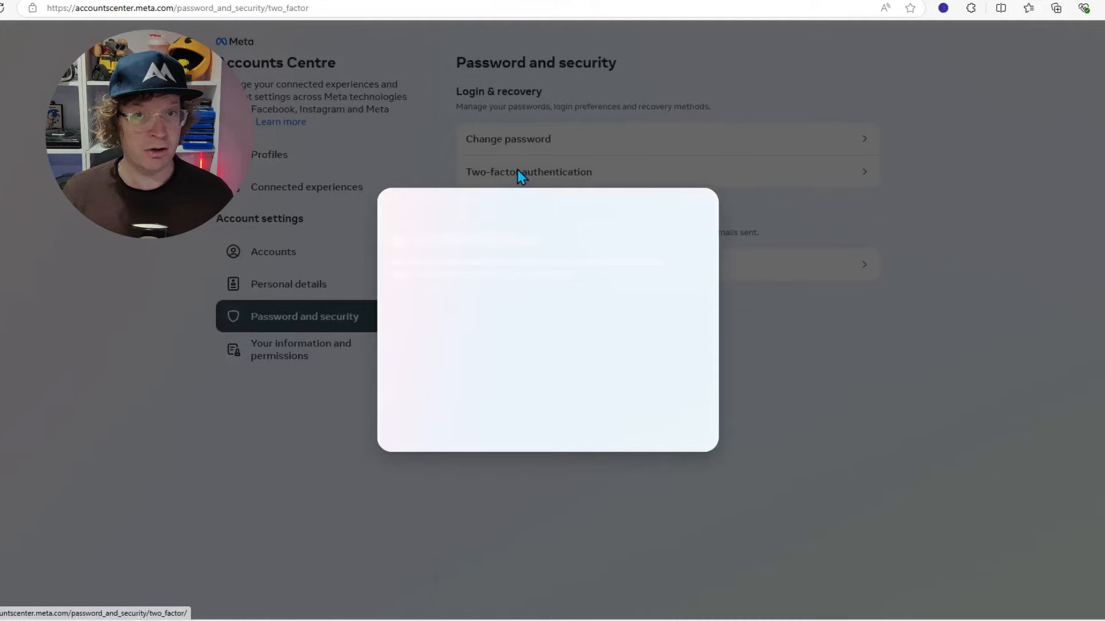
Select the Meta account and choose Text message as its two-factor method.
{"action": "left_click", "coordinate": [528, 171]}
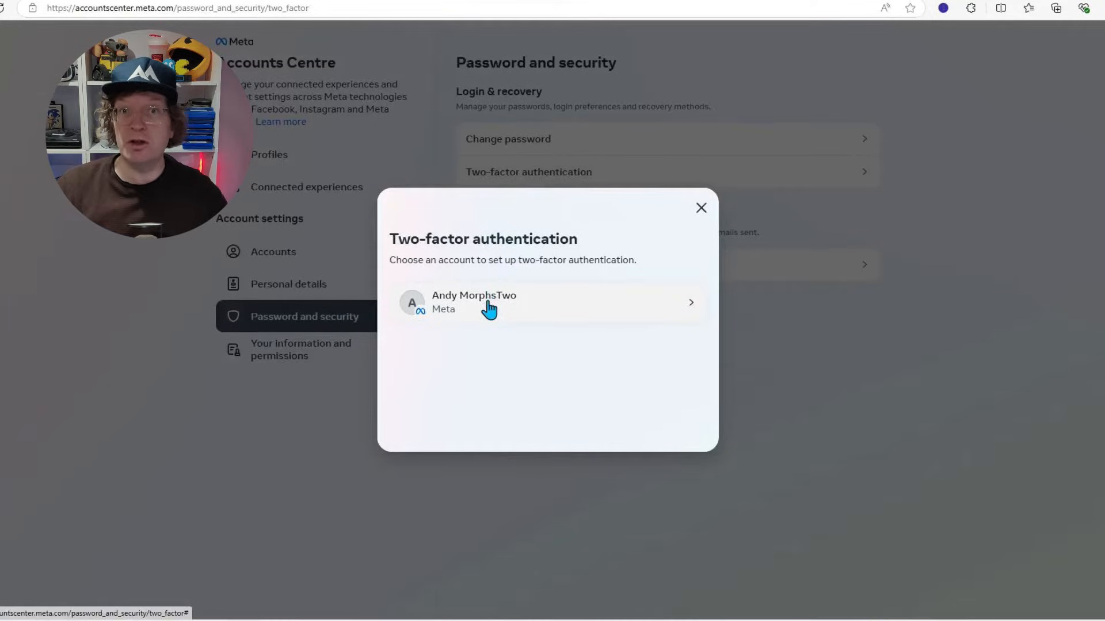
{"action": "left_click", "coordinate": [489, 302]}
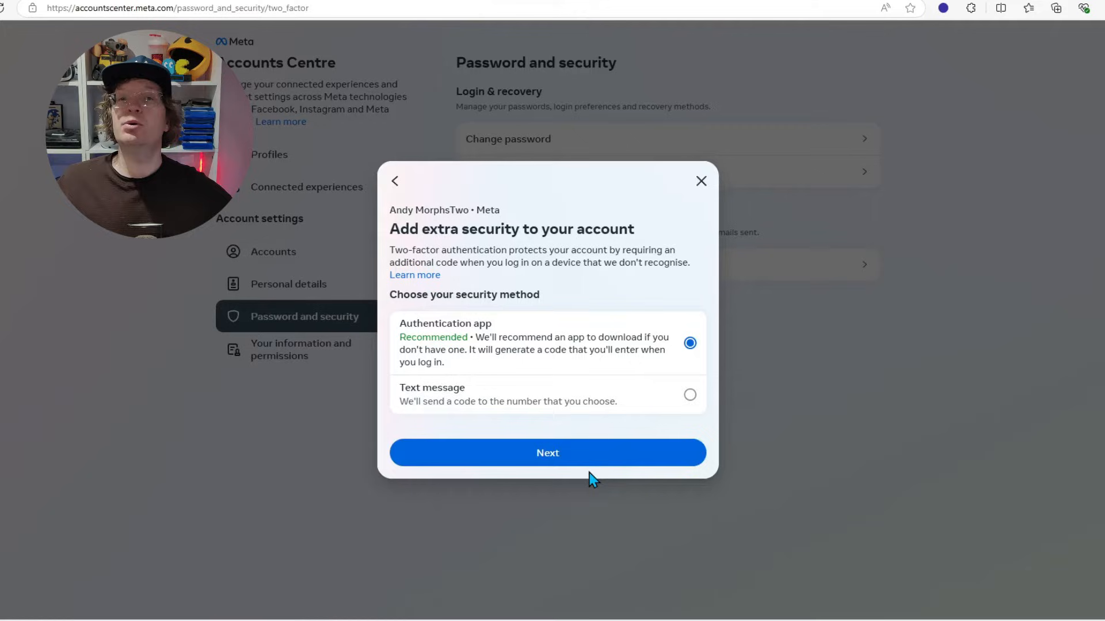
{"action": "mouse_move", "coordinate": [644, 409]}
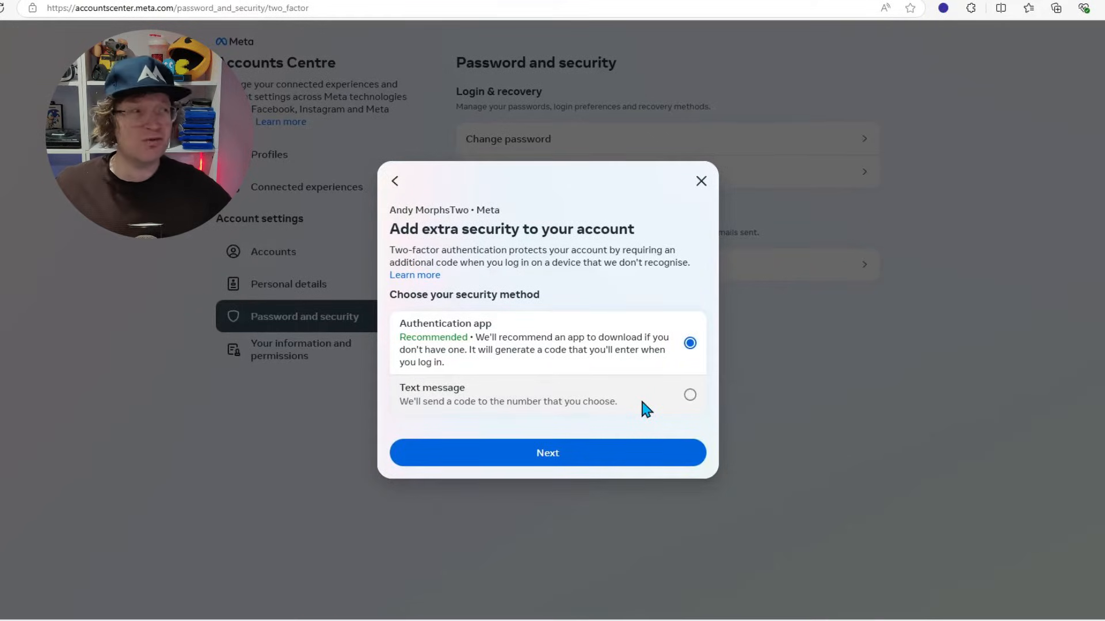
{"action": "left_click", "coordinate": [689, 394]}
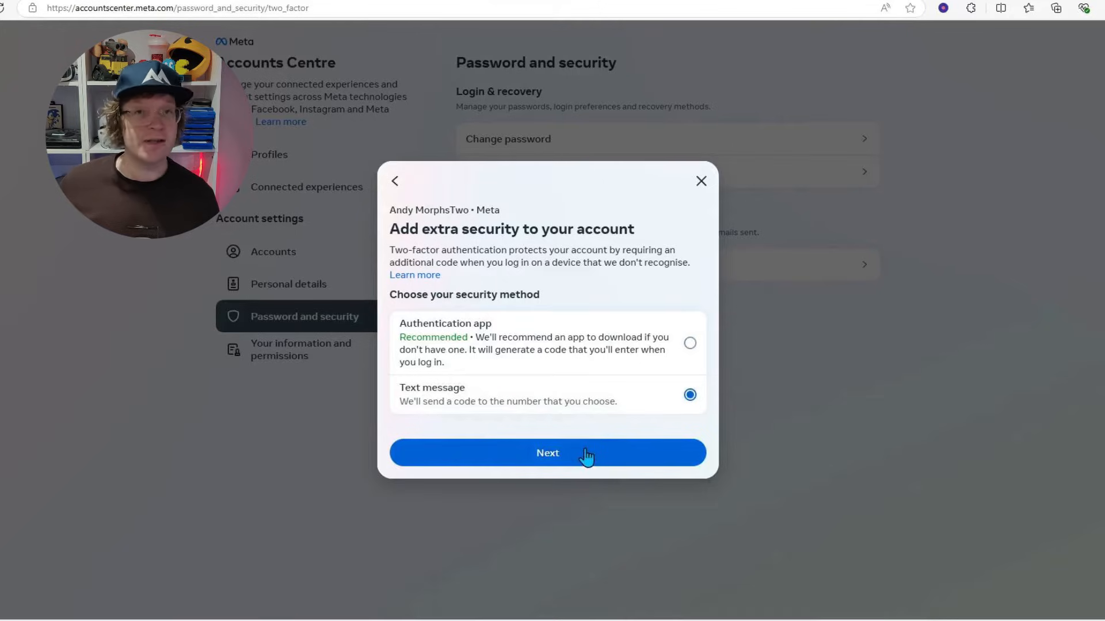
{"action": "left_click", "coordinate": [547, 453]}
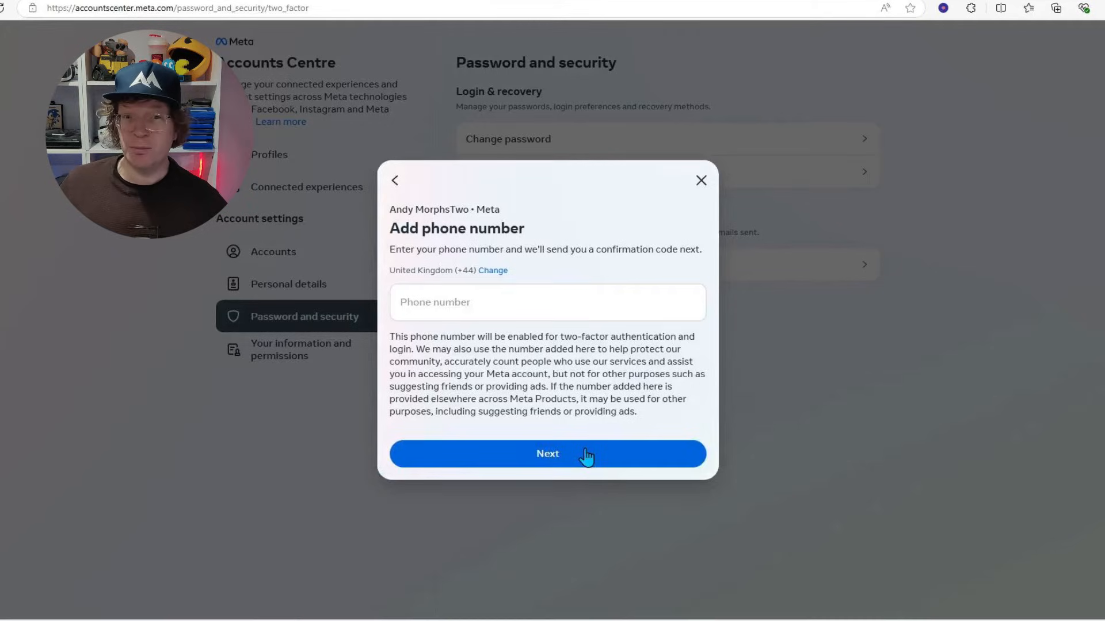
Send the code to the phone and submit the texted confirmation code.
{"action": "left_click", "coordinate": [547, 453]}
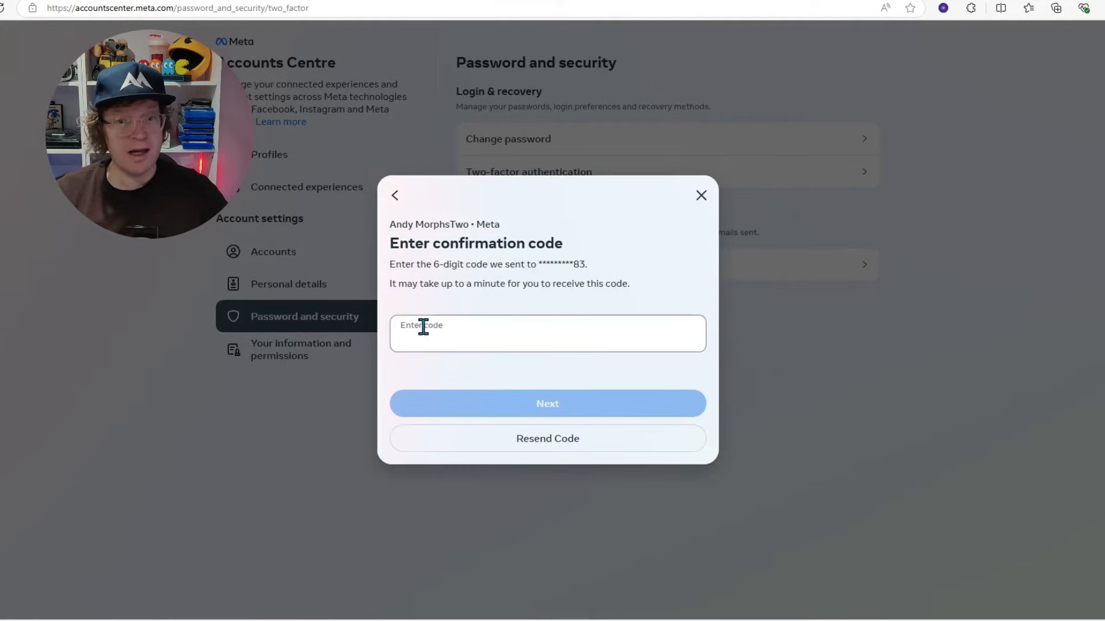
{"action": "left_click", "coordinate": [547, 334]}
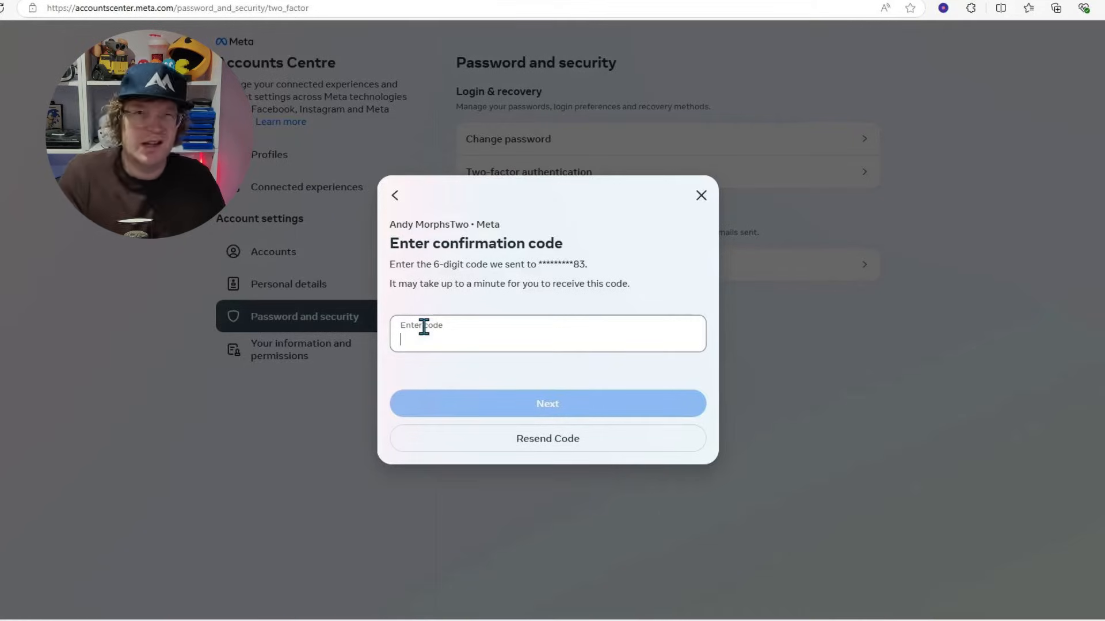
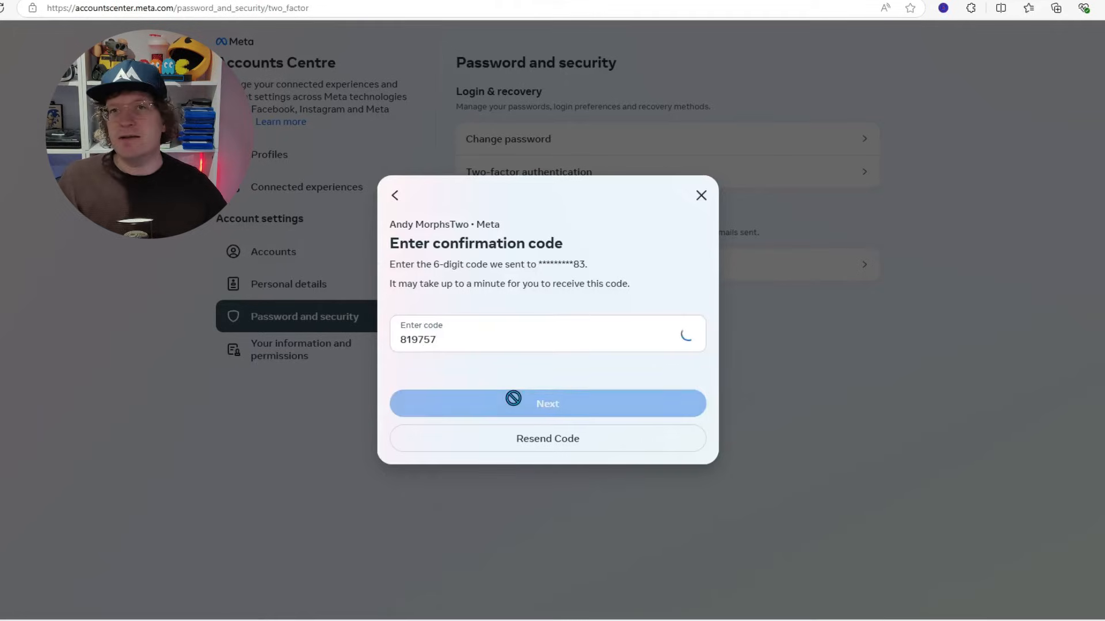
{"action": "left_click", "coordinate": [547, 402]}
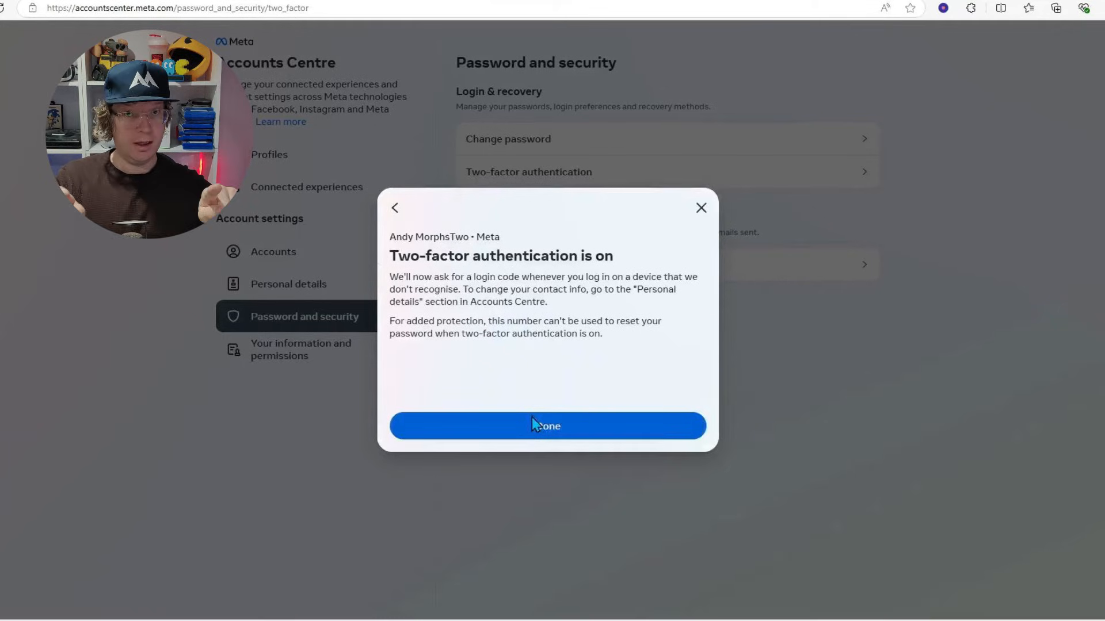
Finish two-factor setup with Done and return to the dashboard Verification tab.
{"action": "left_click", "coordinate": [548, 426]}
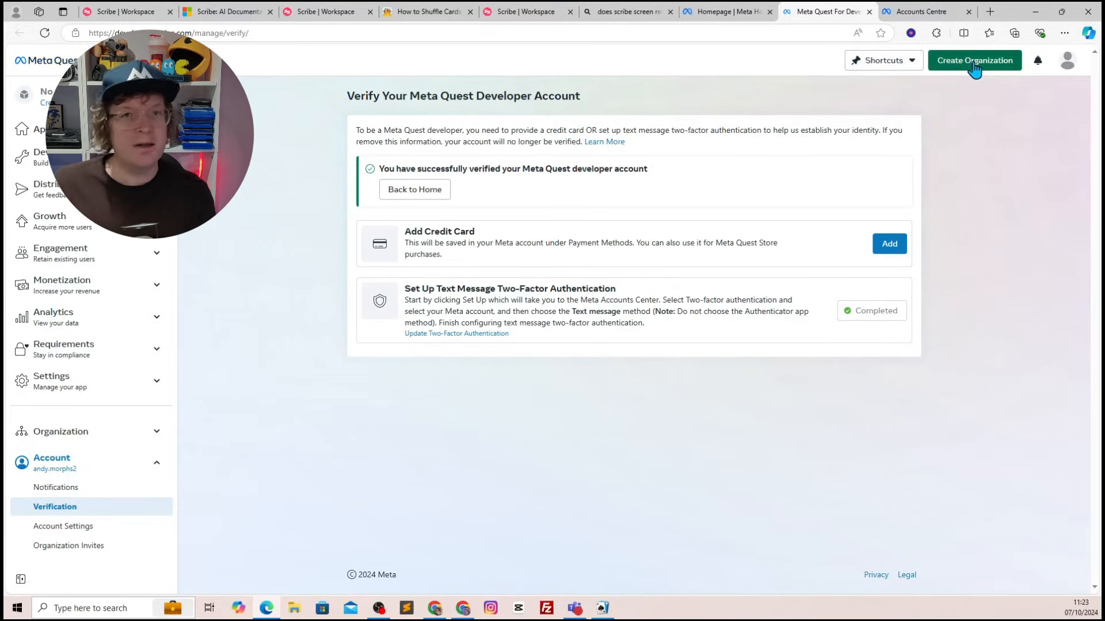
Create the organization andymorphsstudio, acknowledging the developer terms notice.
{"action": "left_click", "coordinate": [975, 60]}
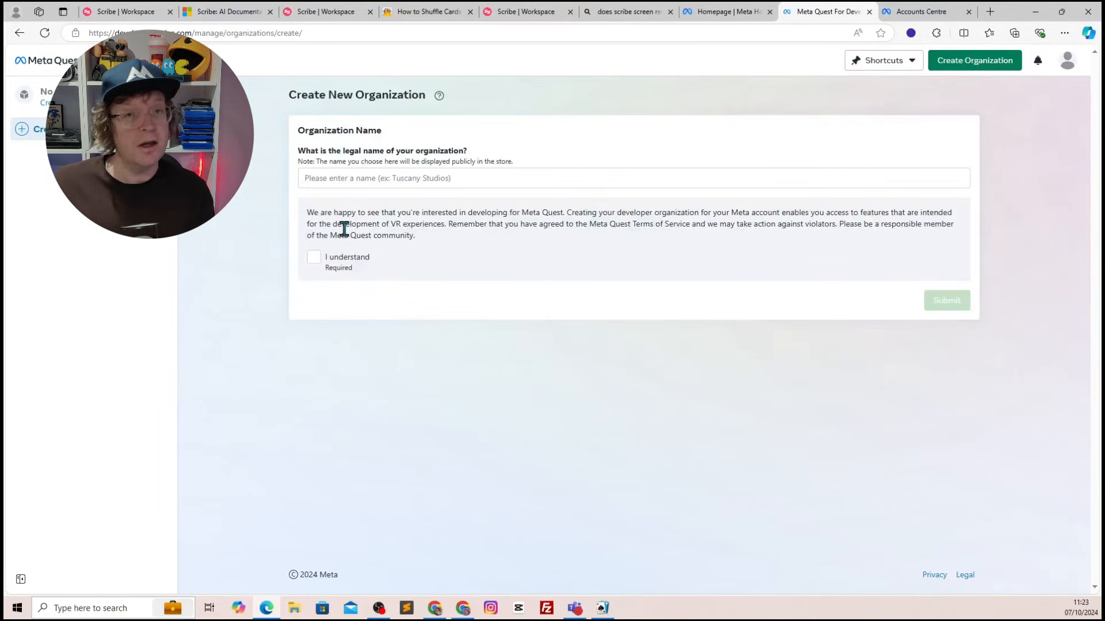
{"action": "left_click", "coordinate": [632, 177]}
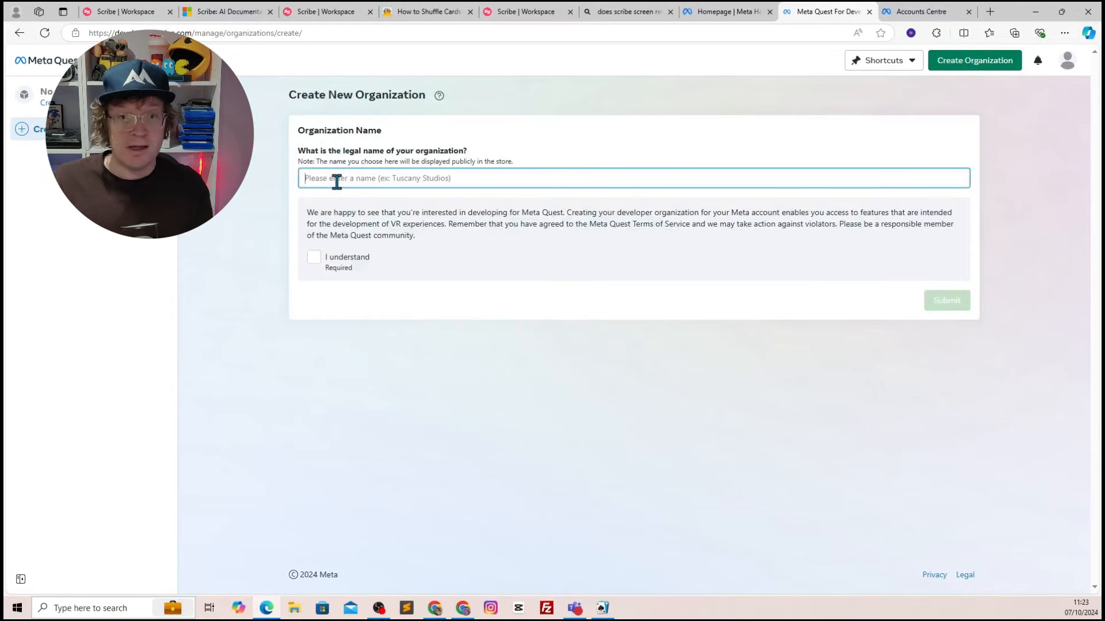
{"action": "type", "text": "andymr"}
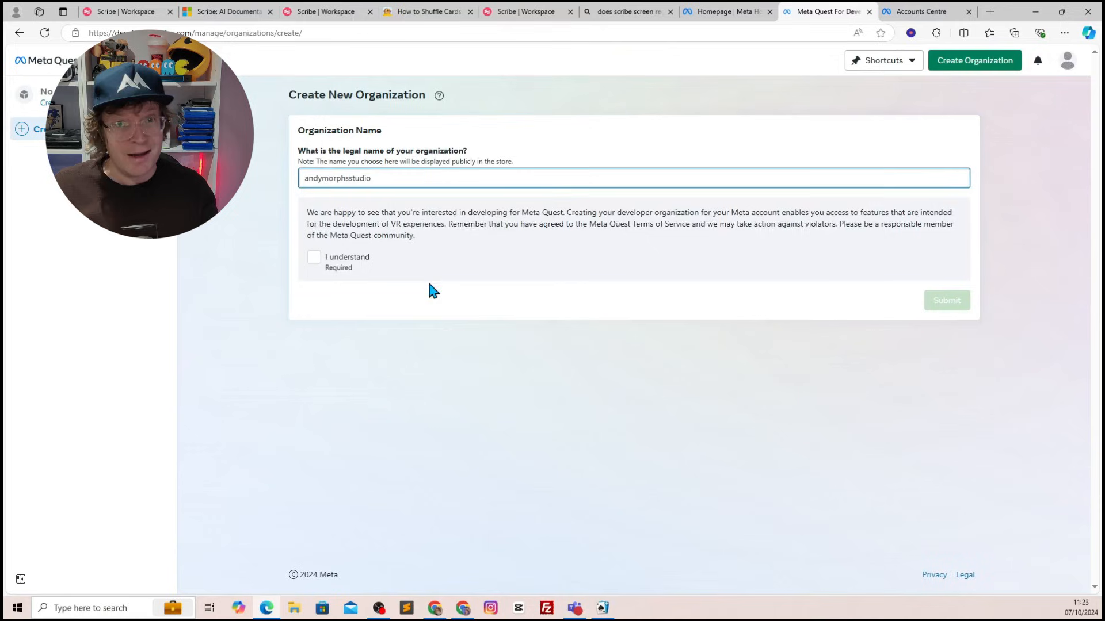
{"action": "left_click", "coordinate": [313, 257]}
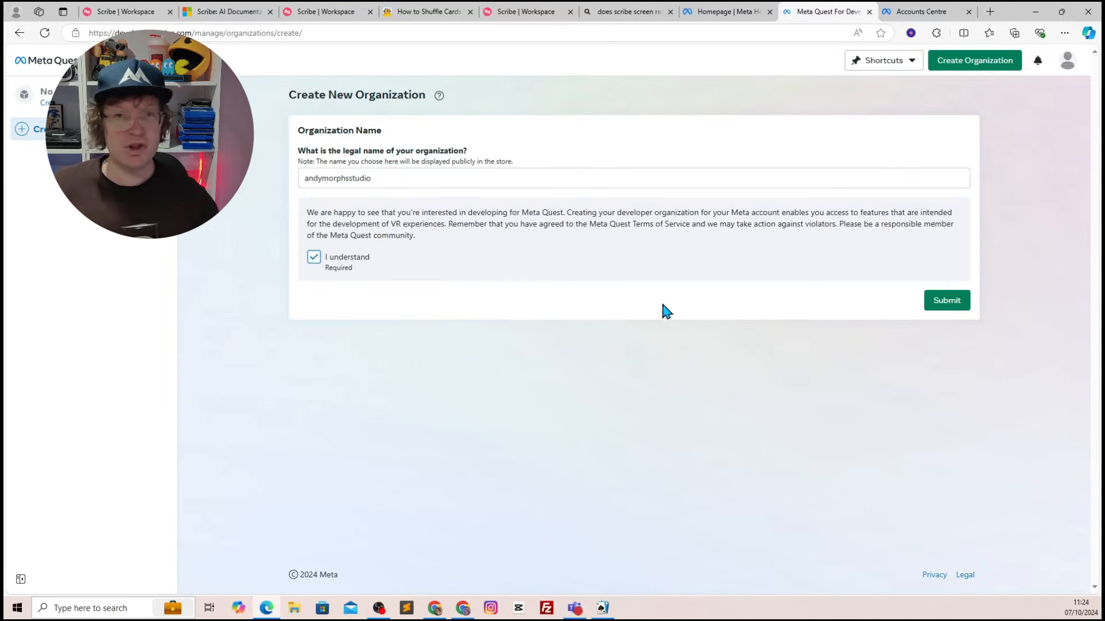
{"action": "left_click", "coordinate": [946, 300]}
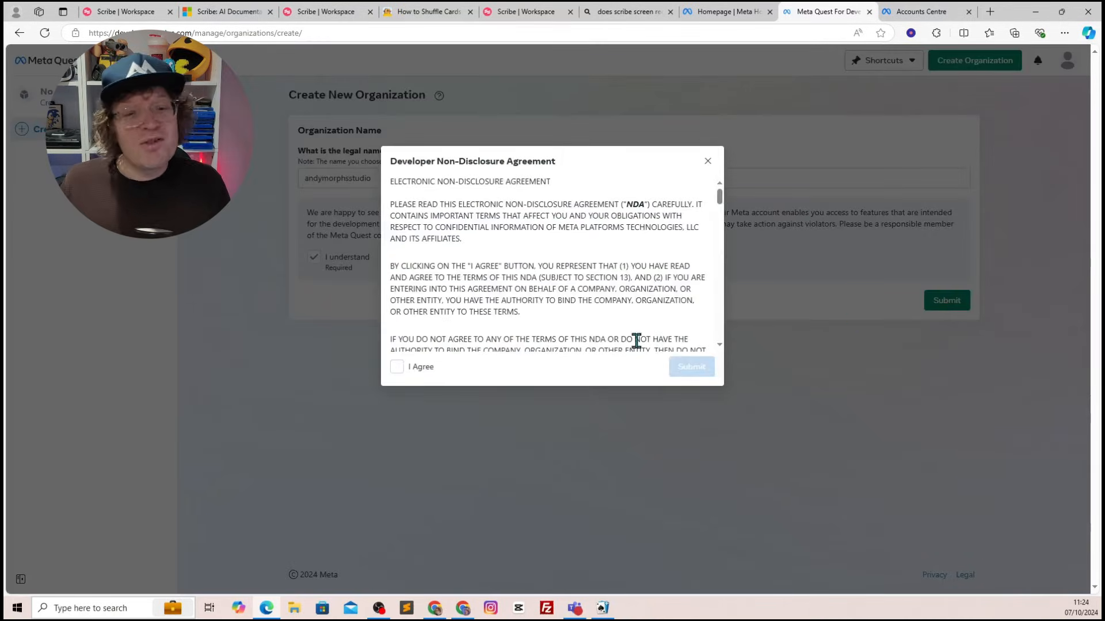
Agree to the developer non-disclosure agreement and submit it.
{"action": "left_click", "coordinate": [397, 366]}
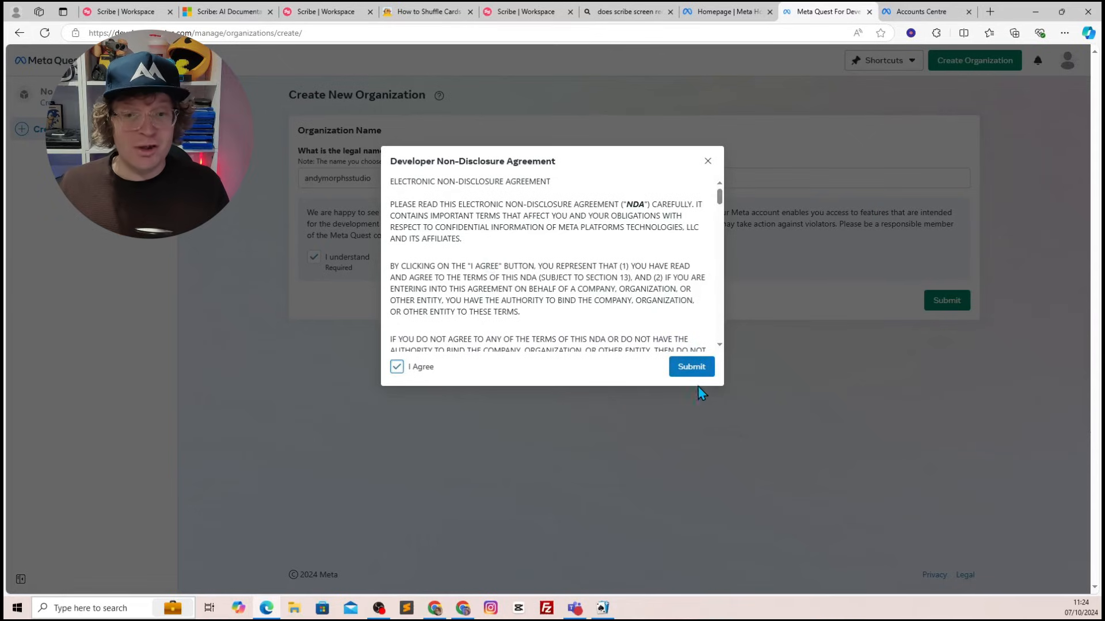
{"action": "left_click", "coordinate": [692, 366]}
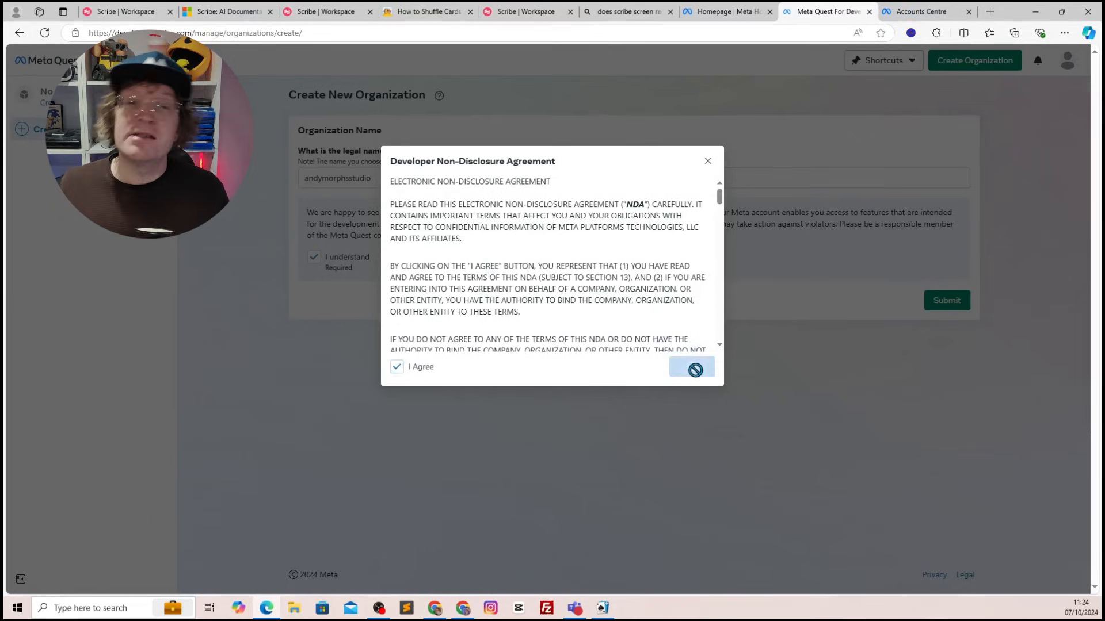
{"action": "left_click", "coordinate": [691, 367]}
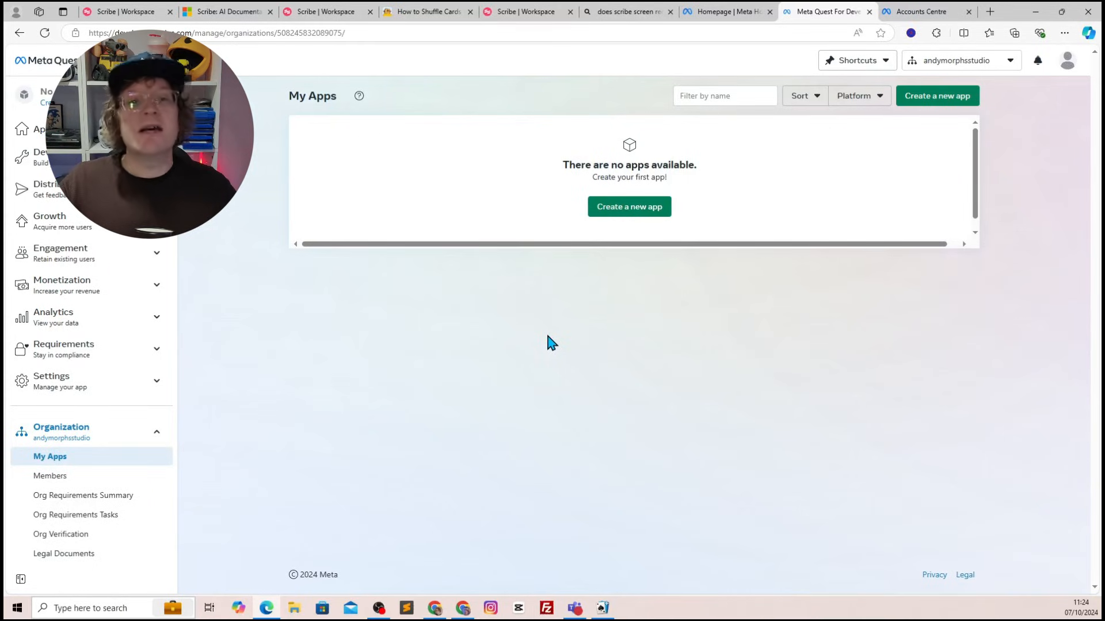
{"action": "mouse_move", "coordinate": [629, 272]}
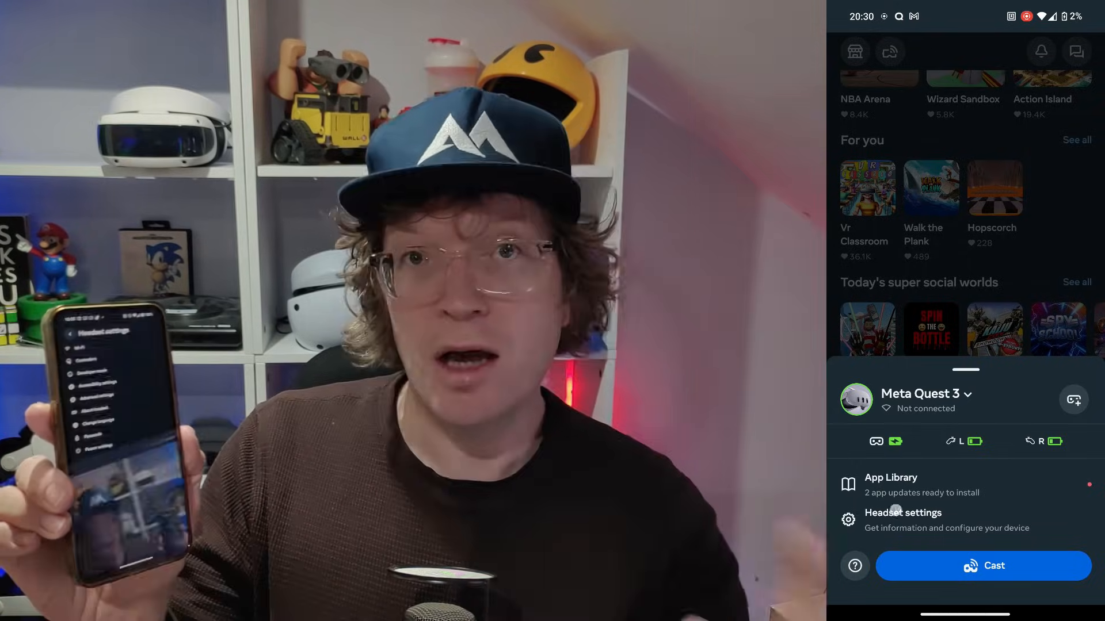
Switch the Developer mode toggle on in the Quest 3 headset's Developer Settings.
{"action": "left_click", "coordinate": [902, 519]}
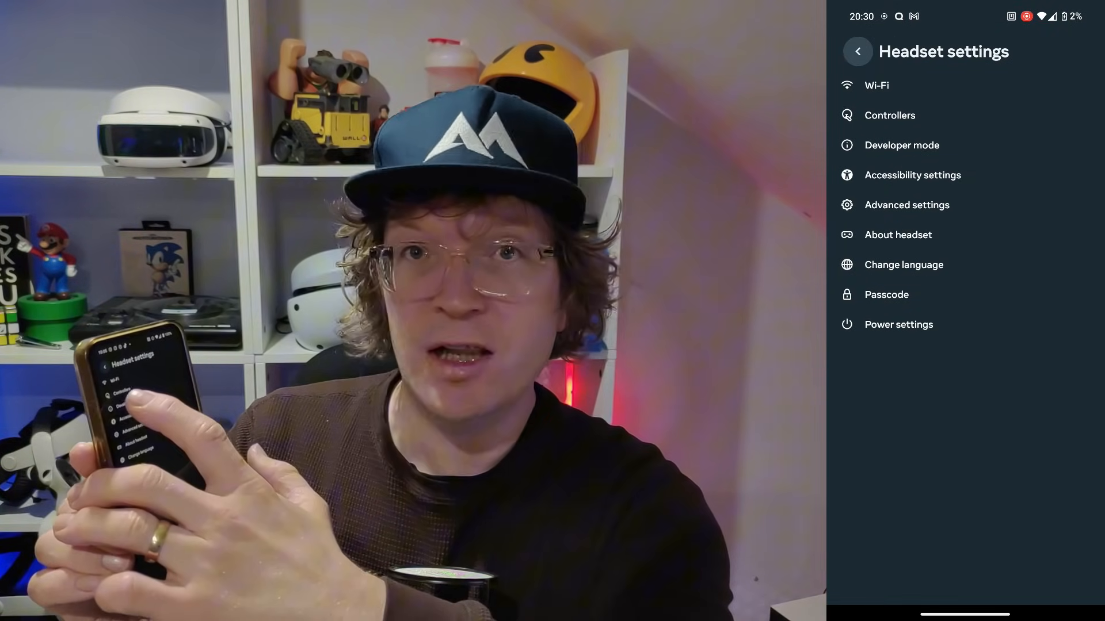
{"action": "left_click", "coordinate": [903, 145]}
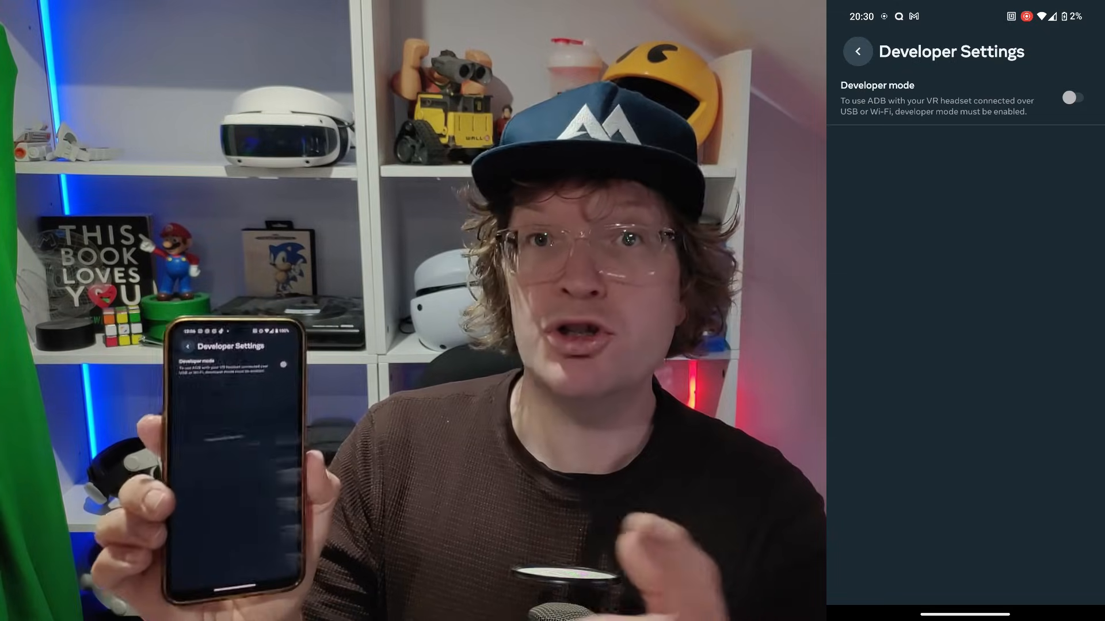
{"action": "left_click", "coordinate": [1071, 96]}
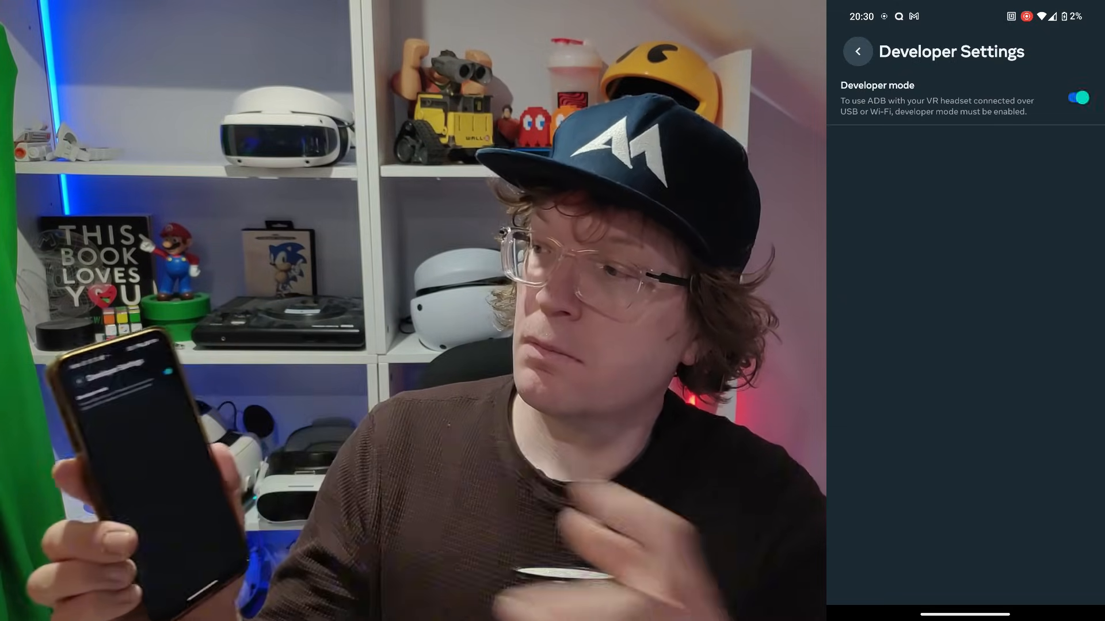